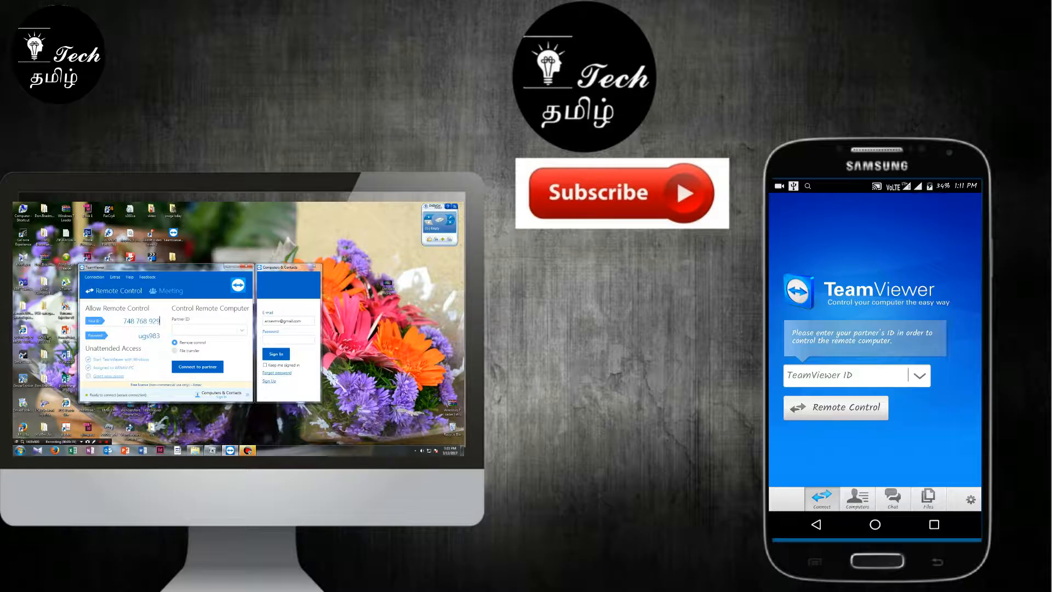
Enter the partner ID 748 in the TeamViewer ID field to request remote control
{"action": "left_click", "coordinate": [845, 375]}
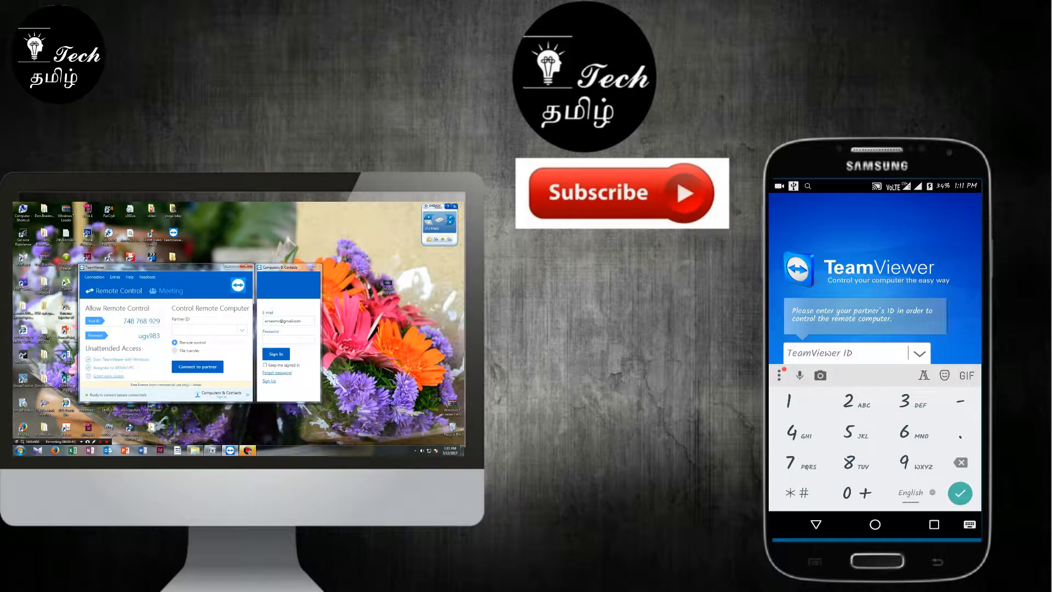
{"action": "type", "text": "748768929"}
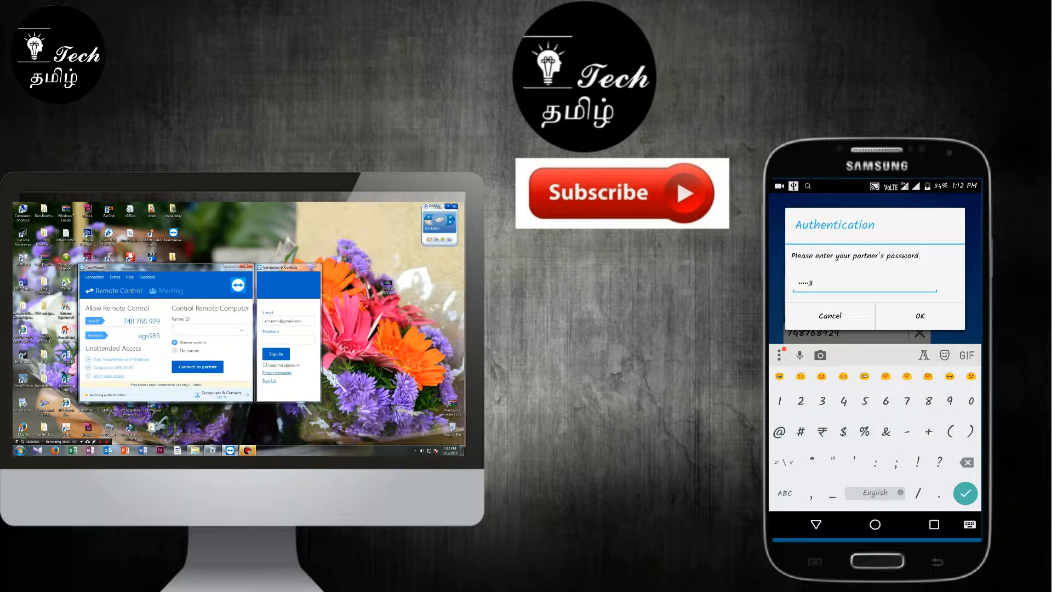
Confirm the partner password to start the remote session with the Windows PC
{"action": "left_click", "coordinate": [919, 316]}
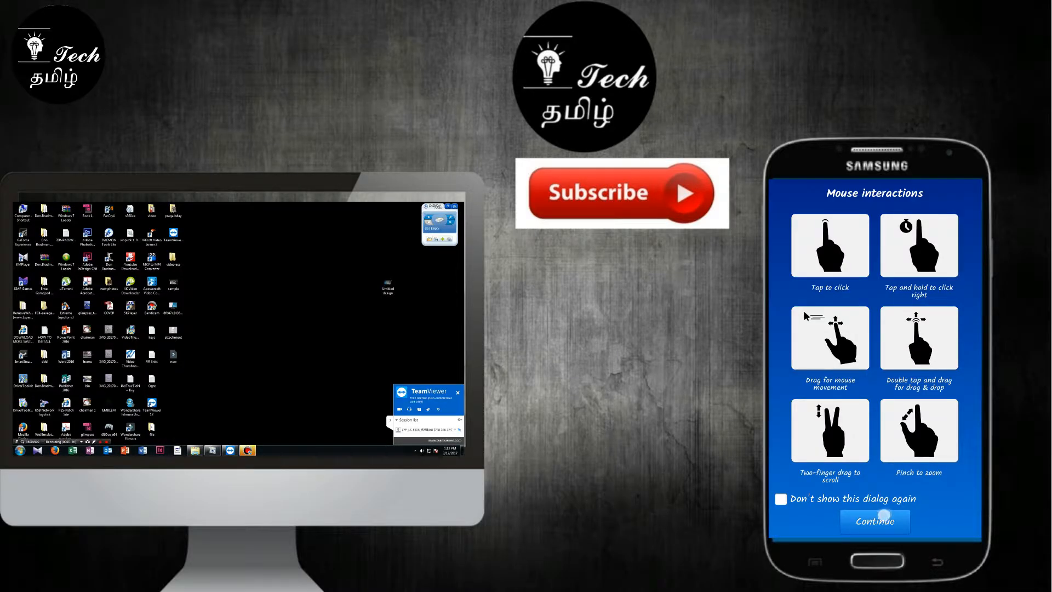
Dismiss the mouse interactions guide to reach the remote desktop
{"action": "left_click", "coordinate": [874, 522]}
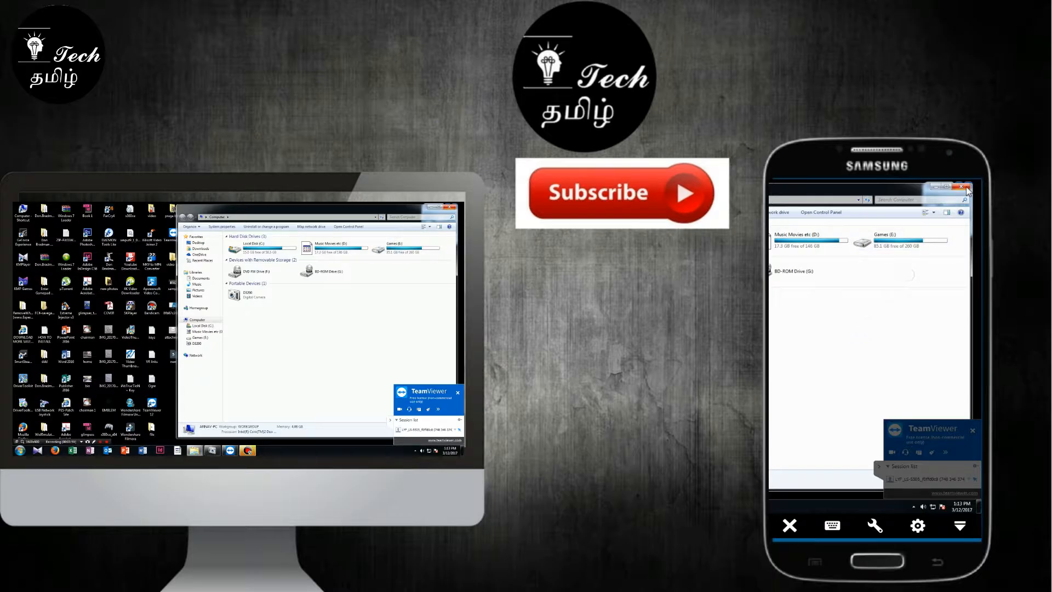
Close the Computer drives window and open the Google-logo phone photo on the remote desktop
{"action": "left_click", "coordinate": [456, 207]}
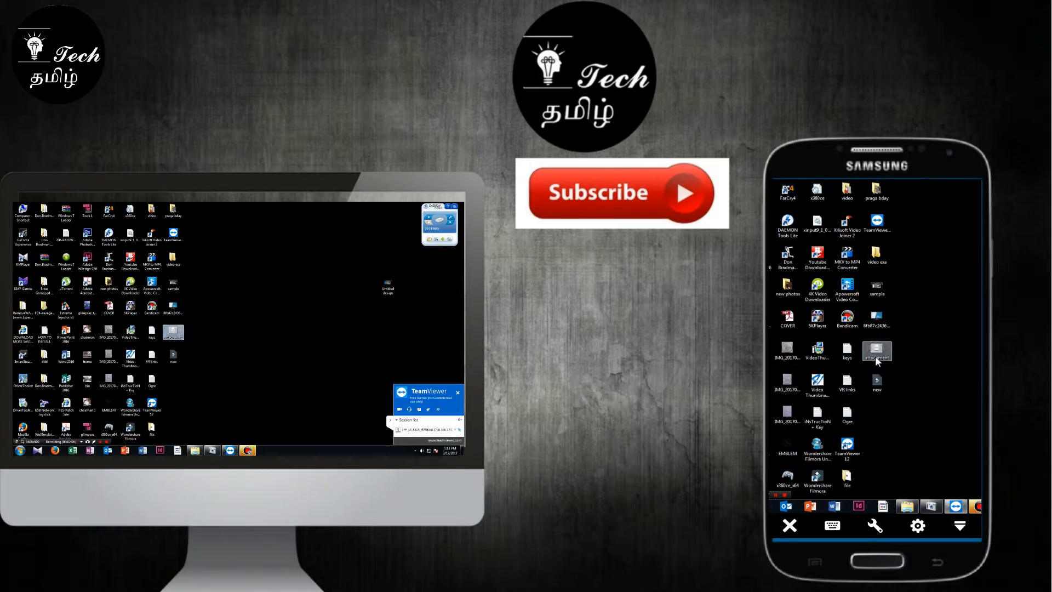
{"action": "double_click", "coordinate": [877, 351]}
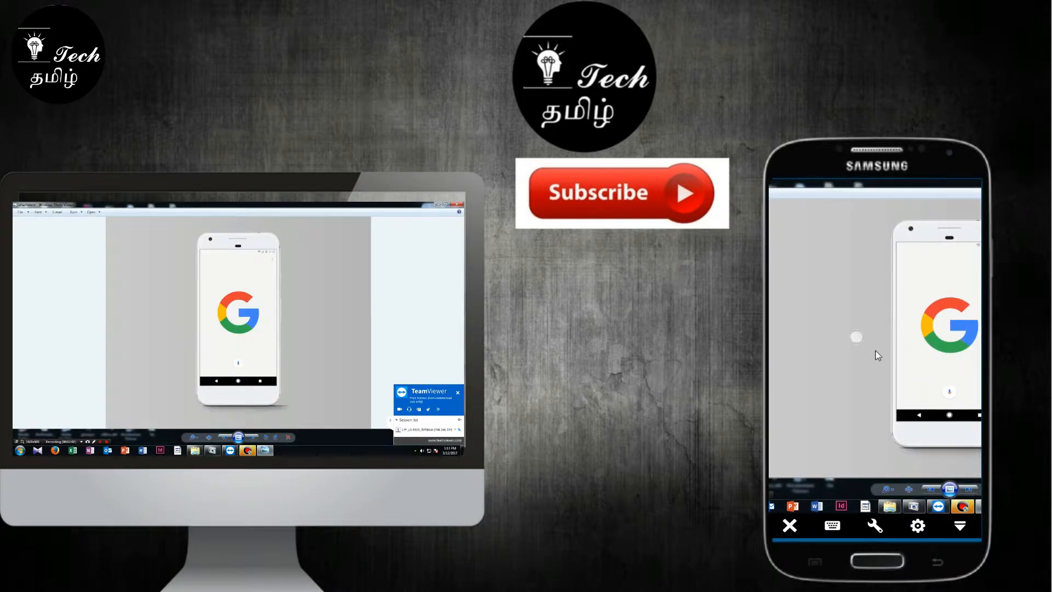